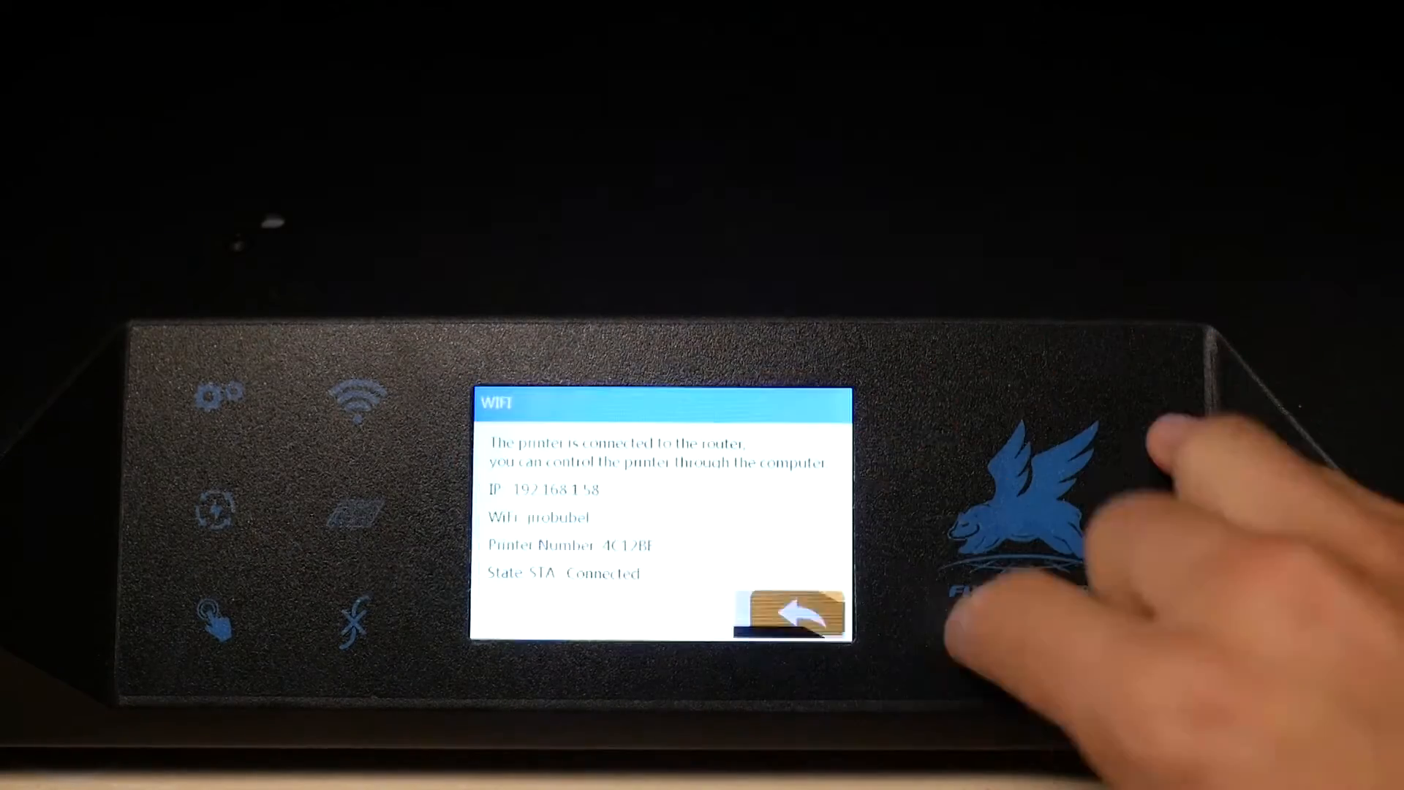
# Leave the printer's WiFi status page after confirming its IP and Connected state
pyautogui.click(791, 612)
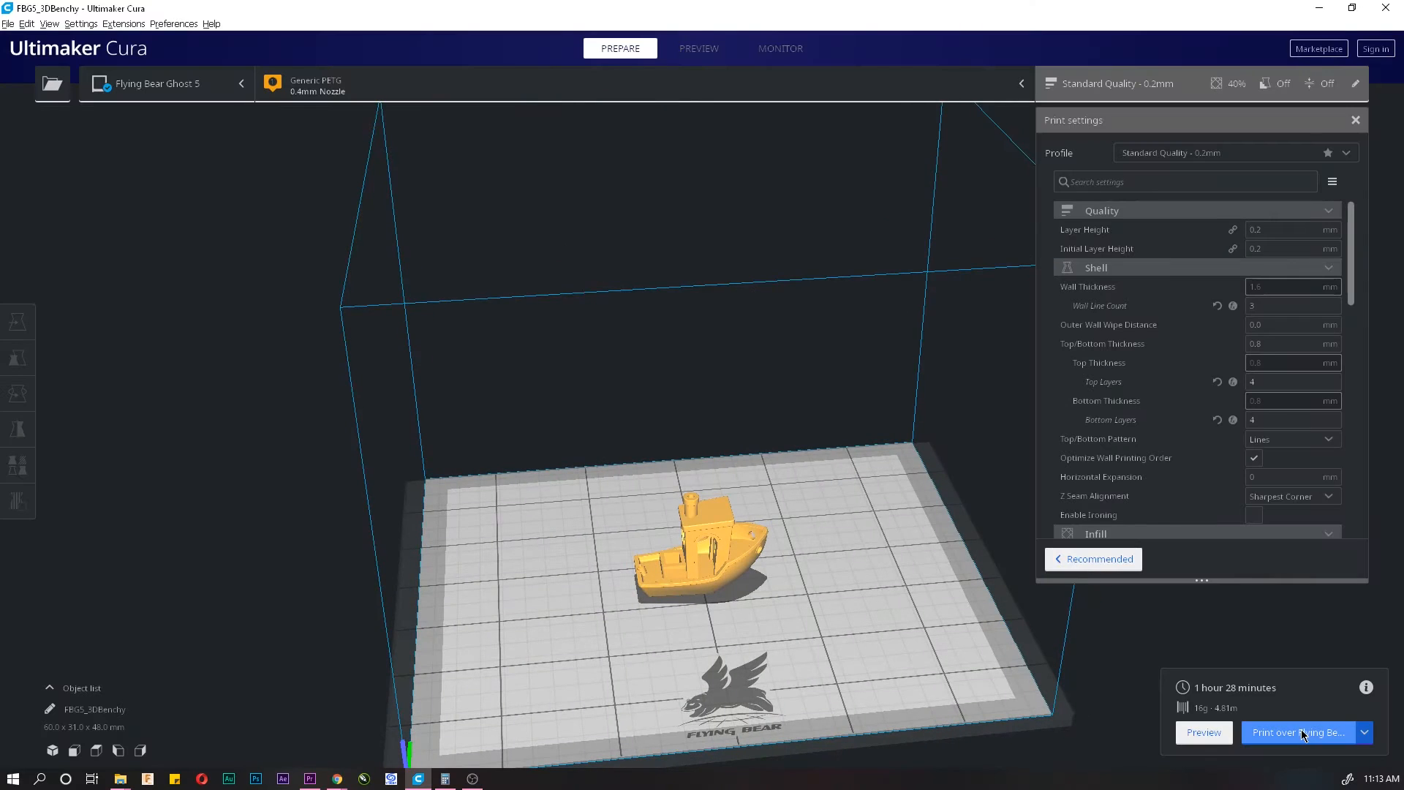
# Send the Benchy job via 'Print over Flying Bear', accepting the existing file name
pyautogui.click(1299, 731)
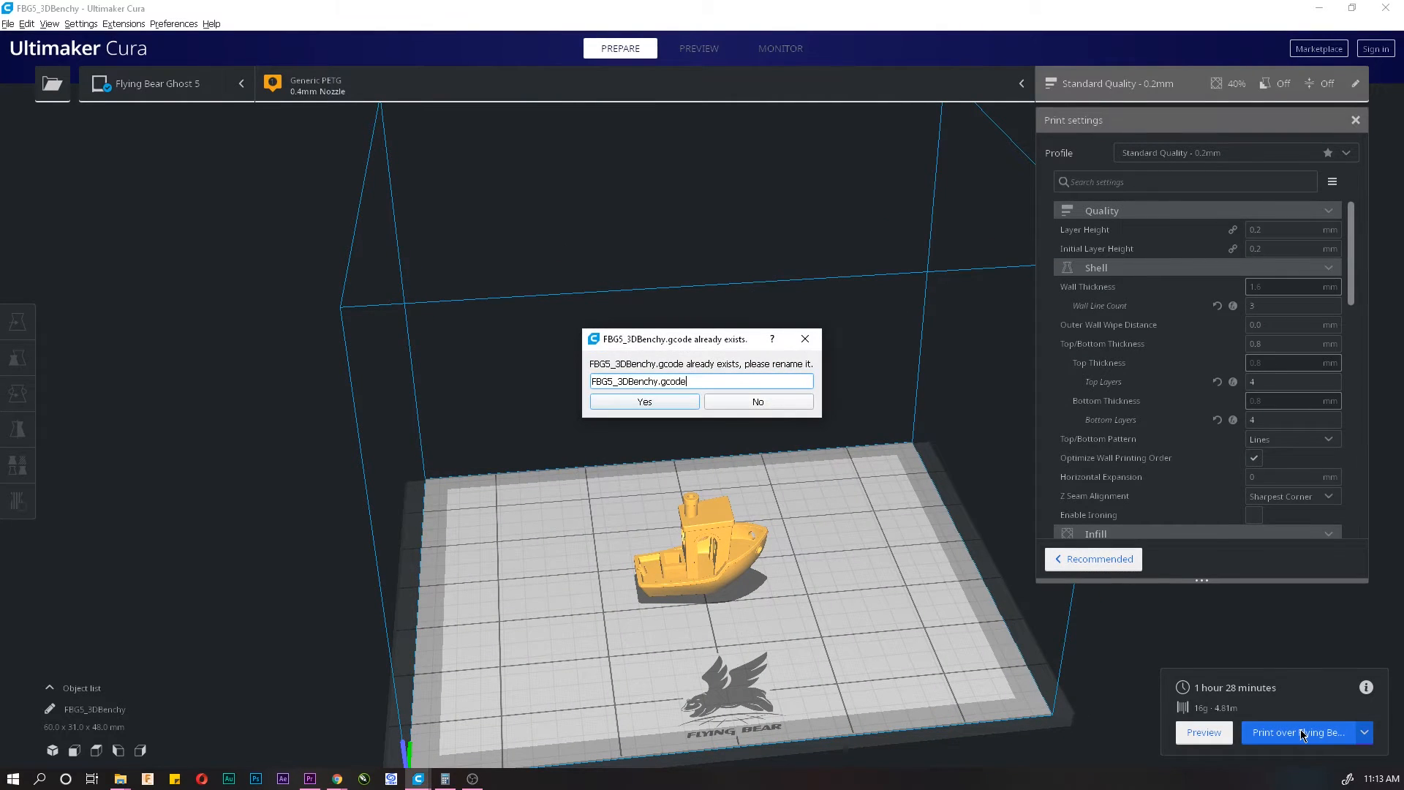
pyautogui.moveTo(625, 381)
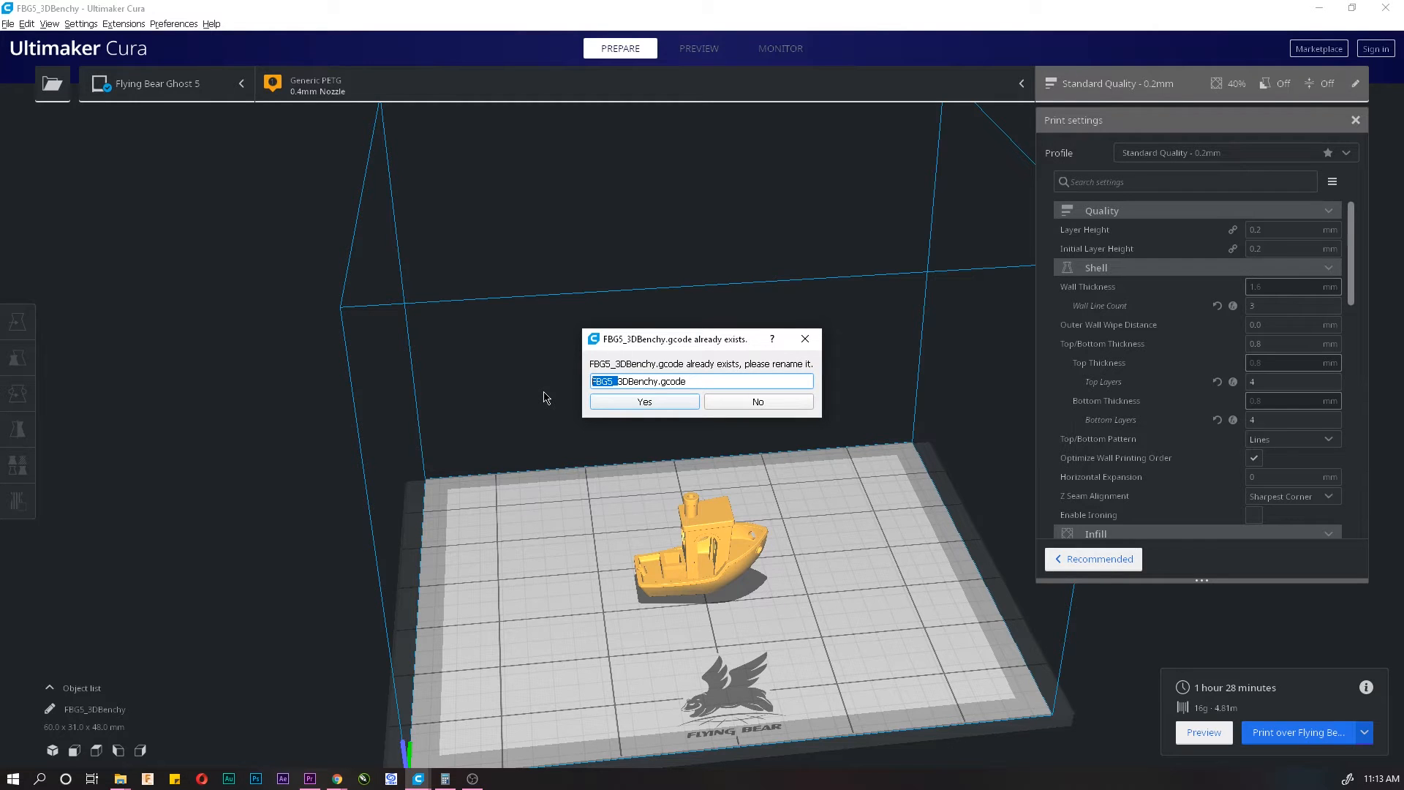
pyautogui.click(644, 402)
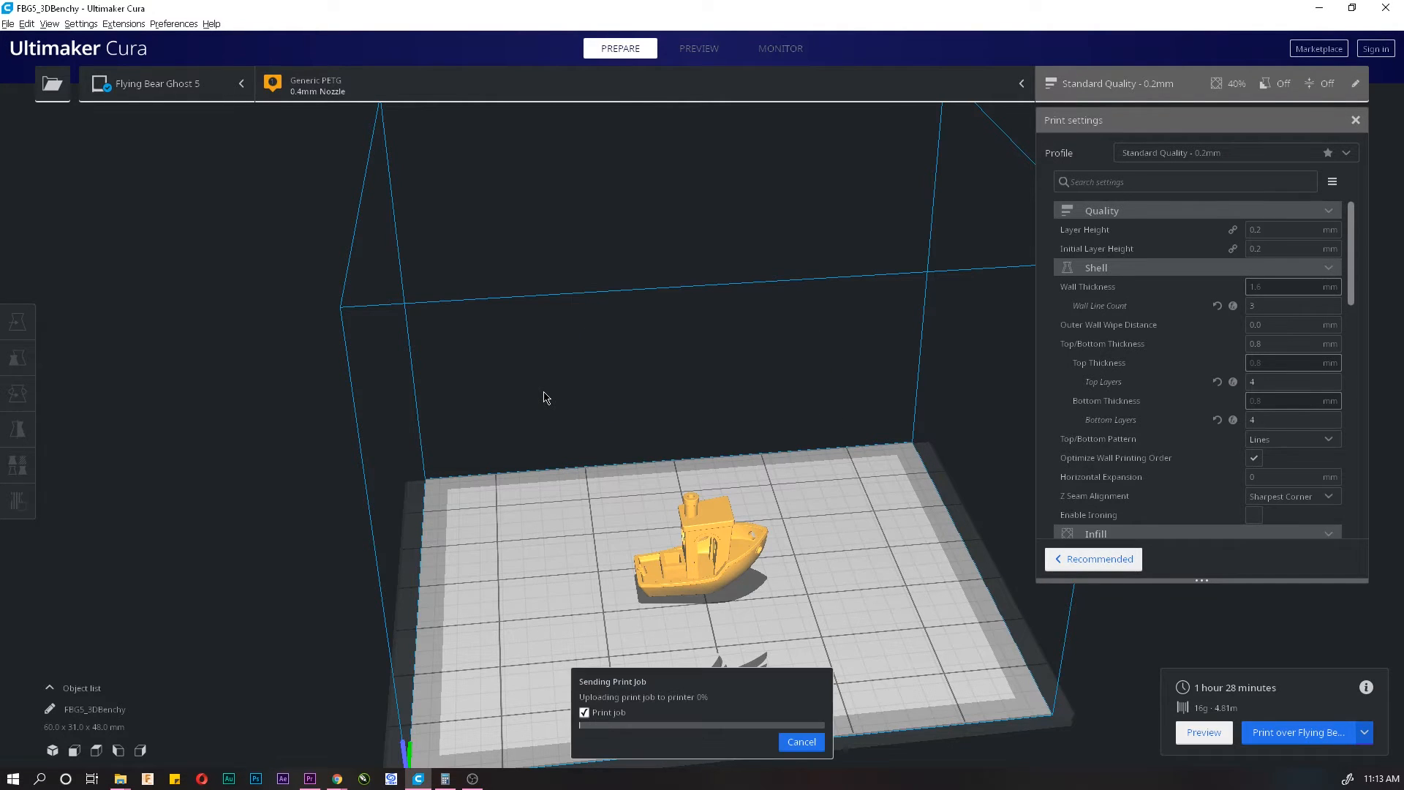